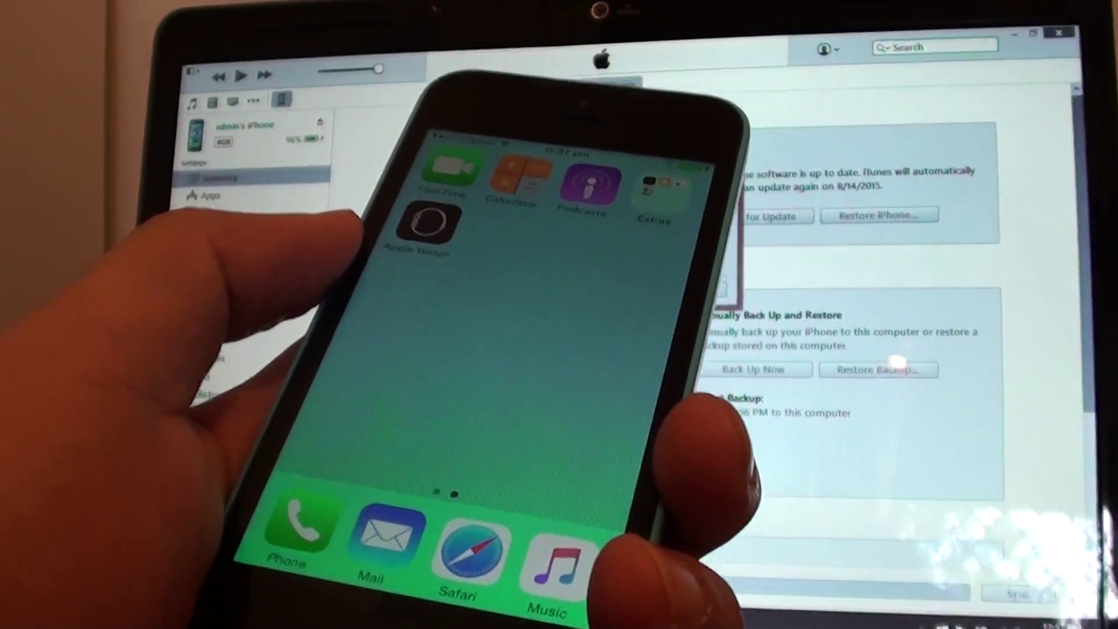
Step: Start Restore iPhone from the Summary page, bringing up the factory-reset confirmation prompt
left_click(878, 214)
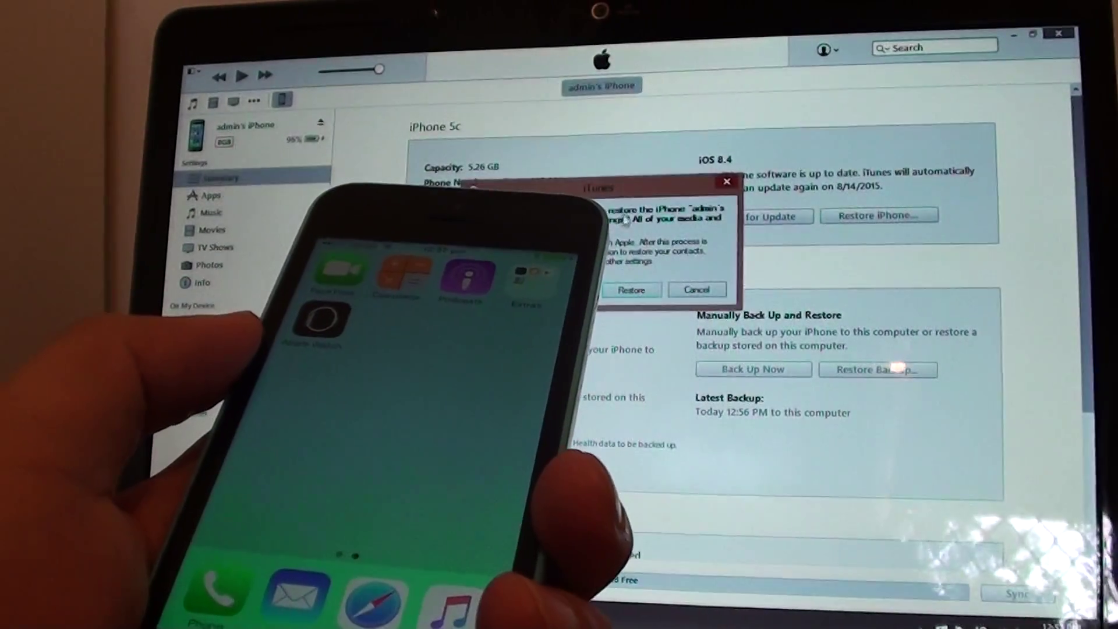